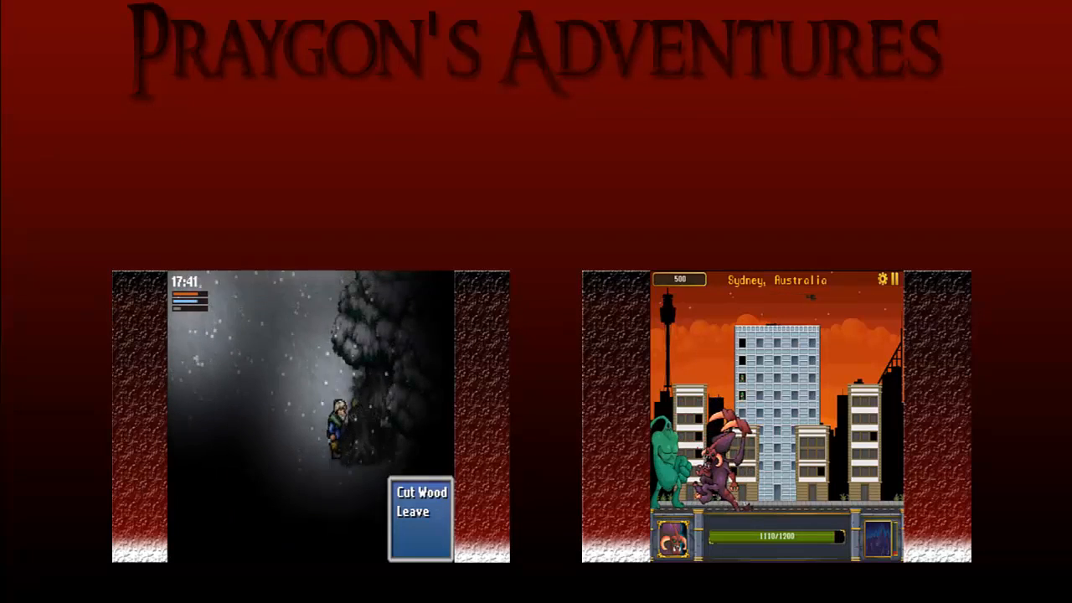
pyautogui.click(421, 493)
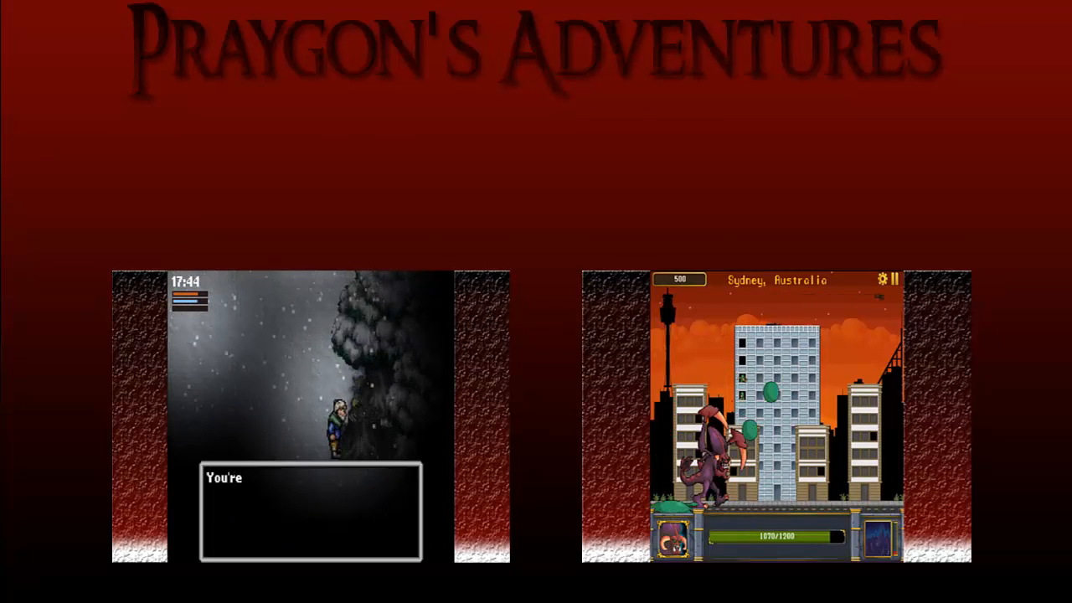